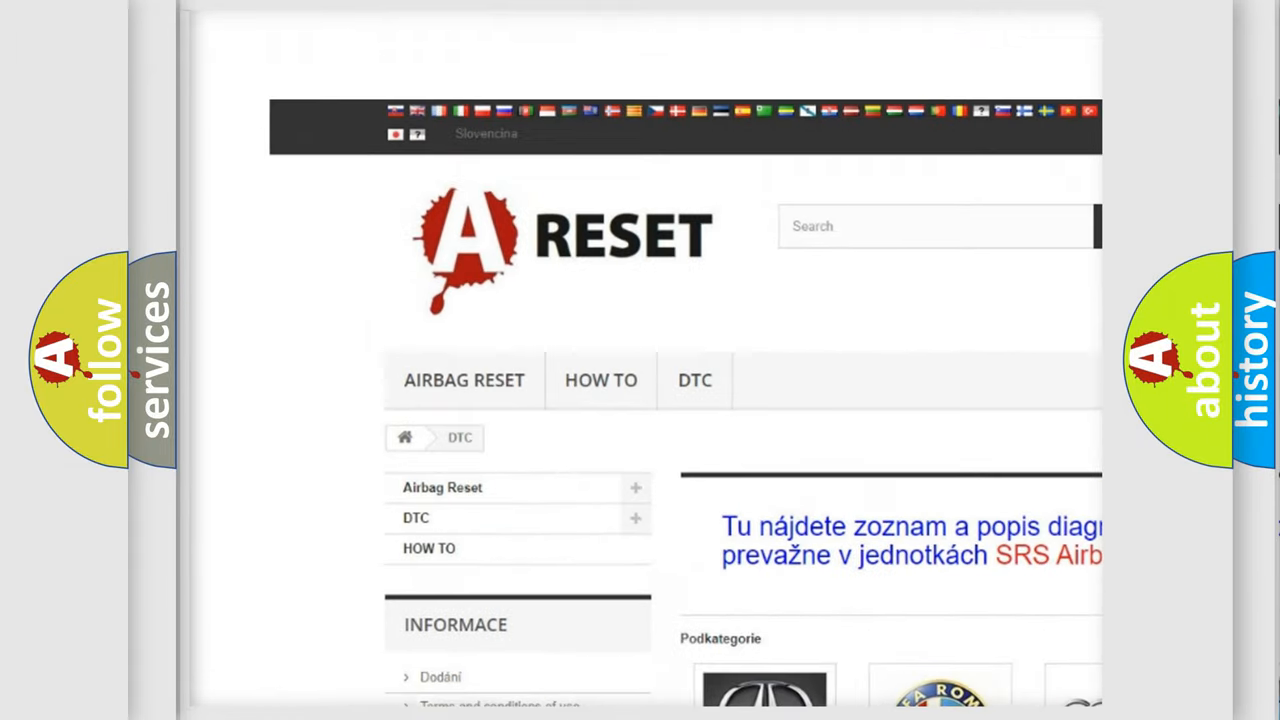
Open the ALFA ROMEO DTC category and scroll its code list into the C and P codes.
{"action": "scroll", "scroll_direction": "down", "scroll_amount": 3}
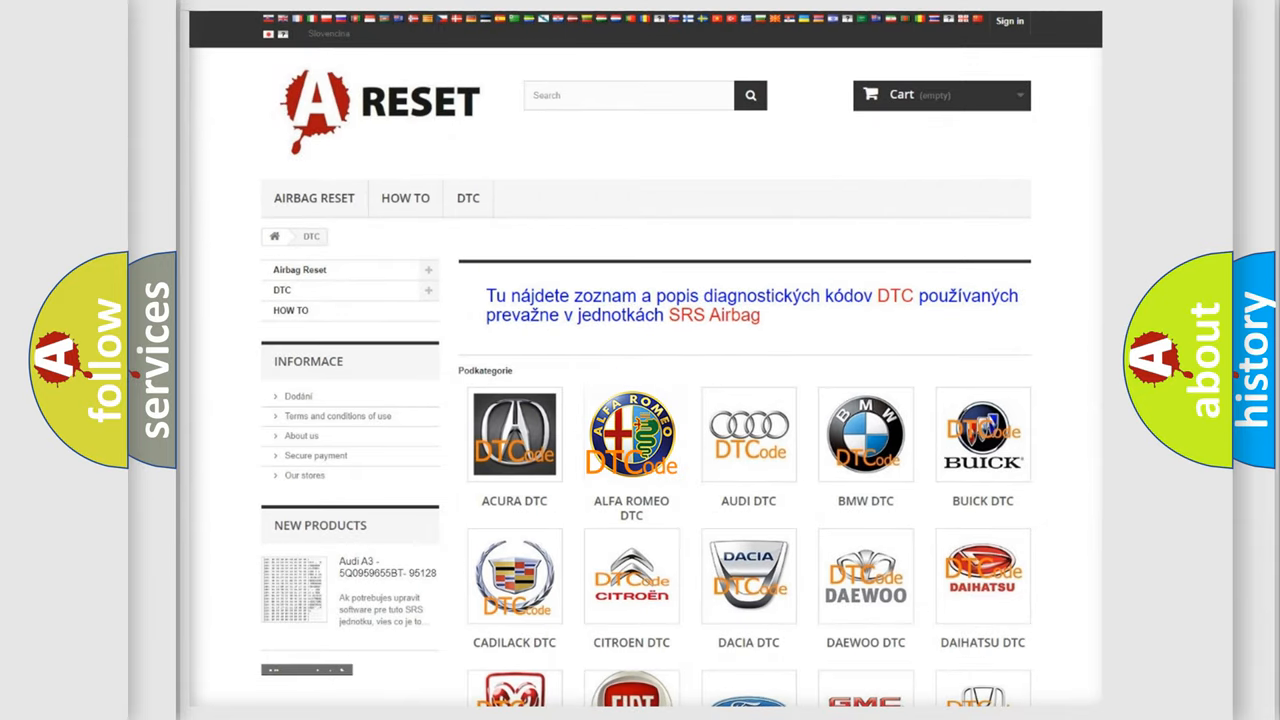
{"action": "left_click", "coordinate": [631, 434]}
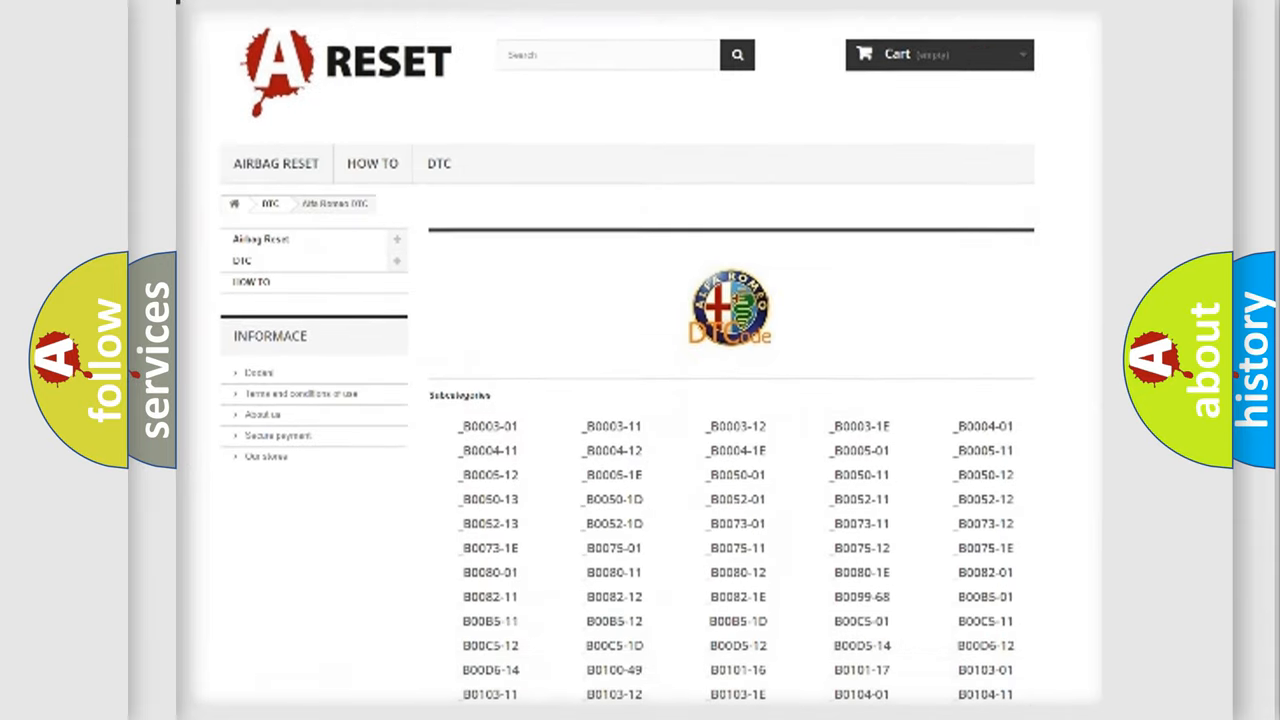
{"action": "scroll", "scroll_direction": "down", "scroll_amount": 3}
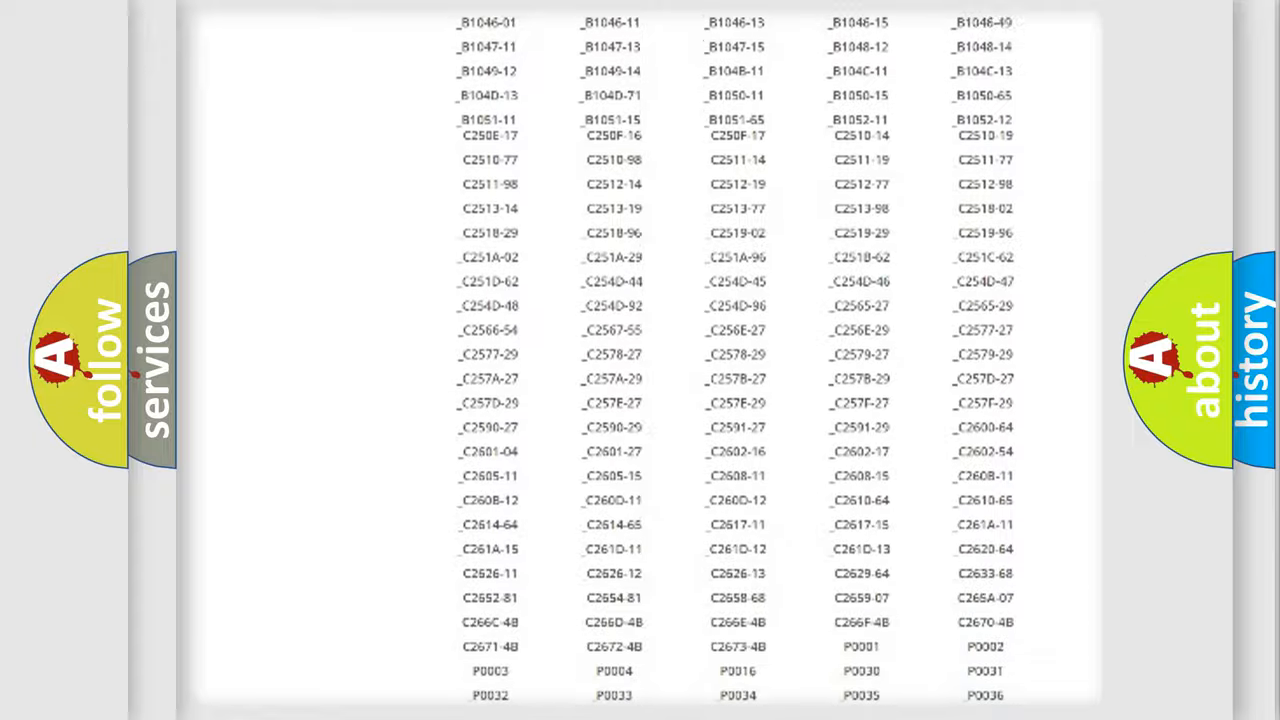